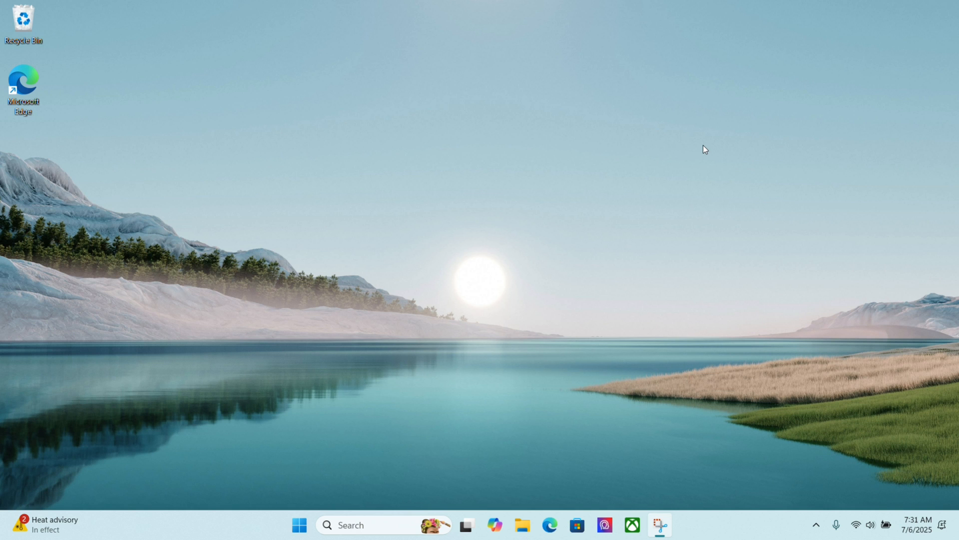
mouse_move(549, 415)
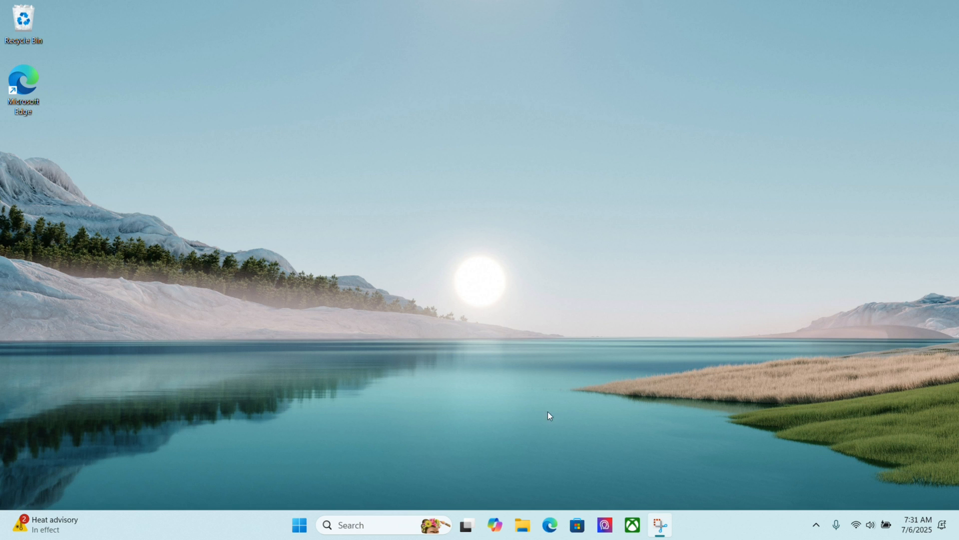
Launch Microsoft Edge from the taskbar, landing on the Google home page
click(552, 524)
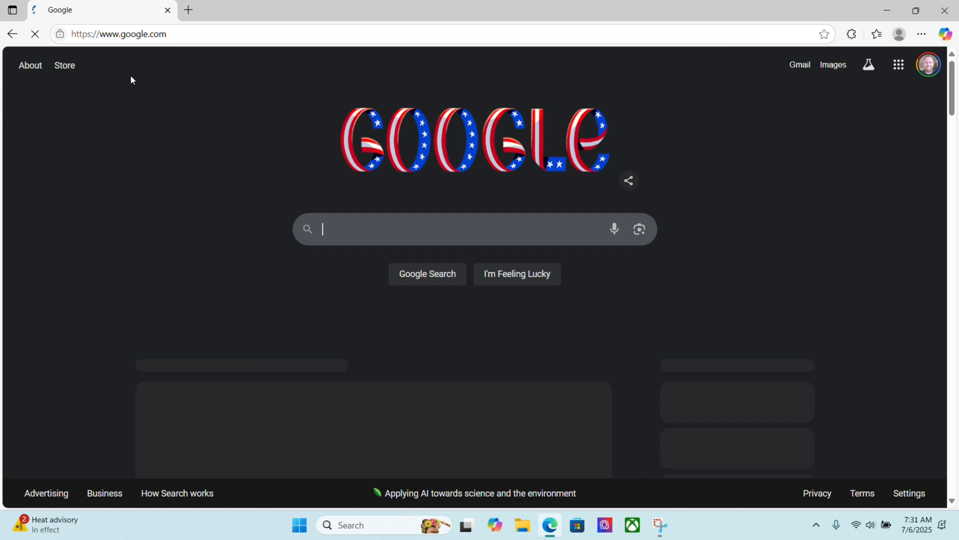
Search Google for 'firefox' and follow the 'Get Firefox for desktop — Mozilla (US)' result
text(fire)
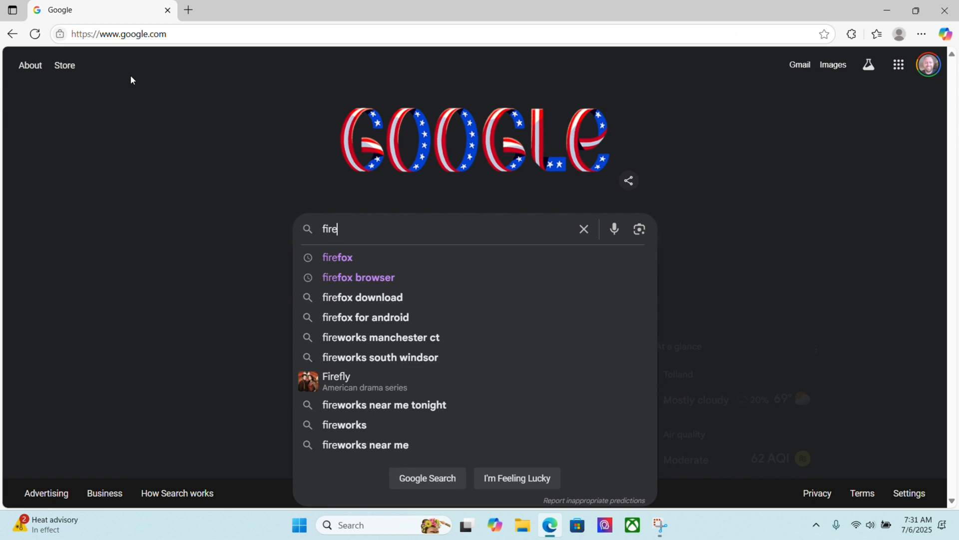
click(338, 258)
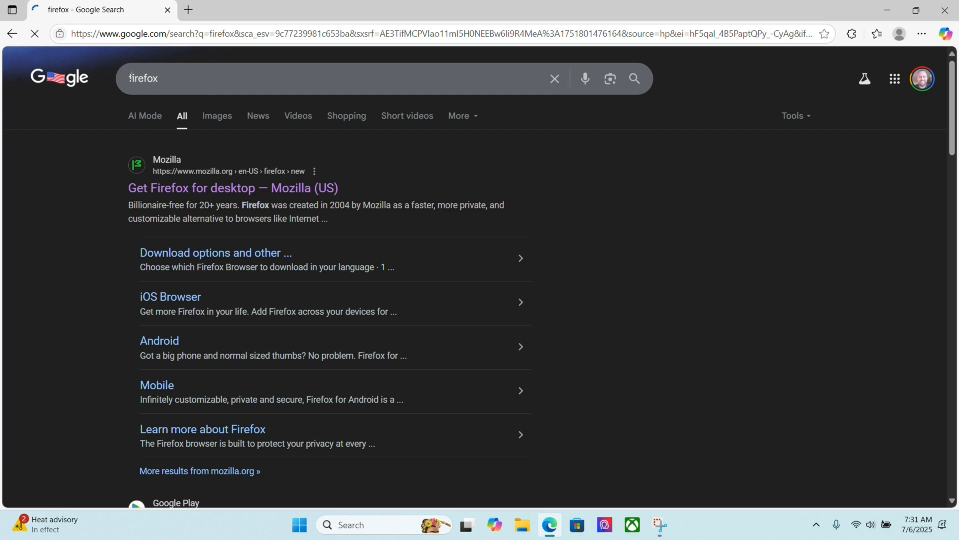
mouse_move(194, 180)
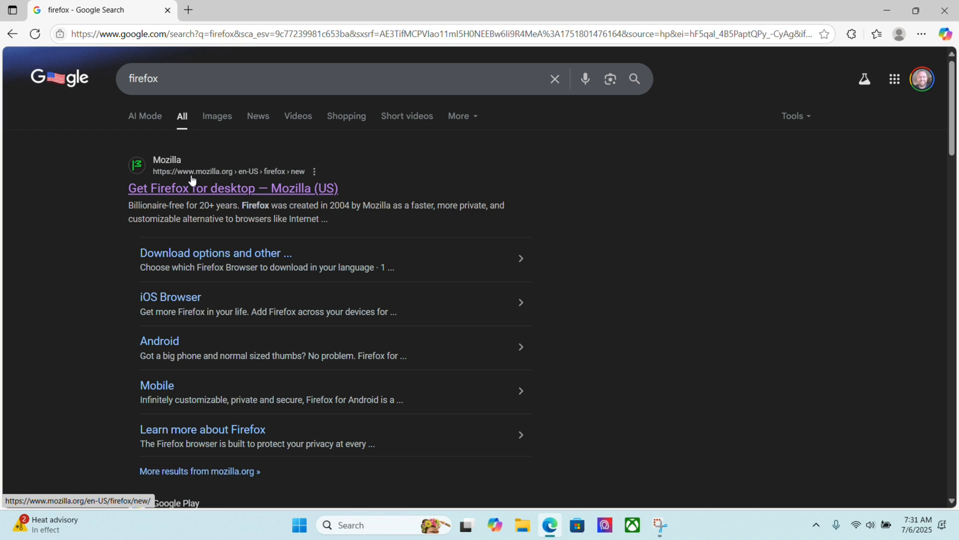
mouse_move(225, 178)
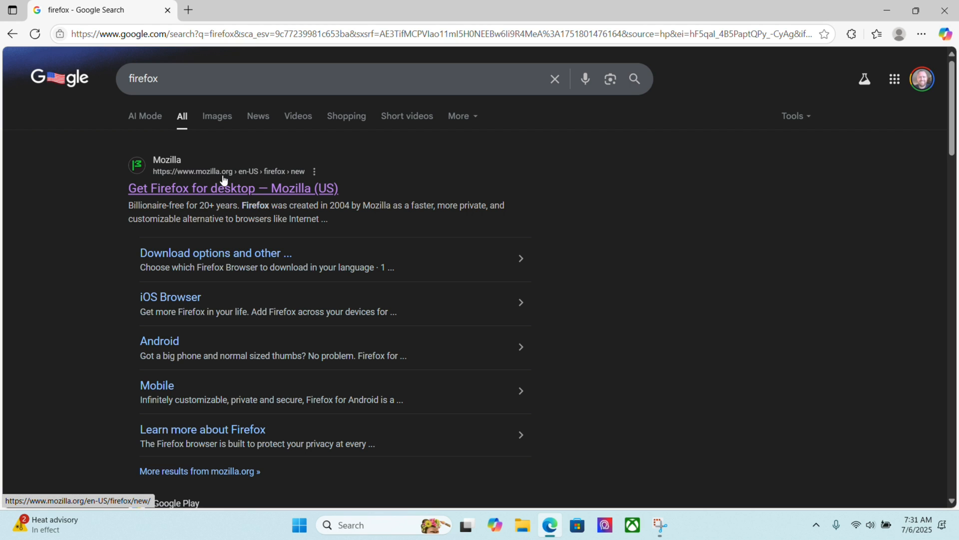
mouse_move(253, 182)
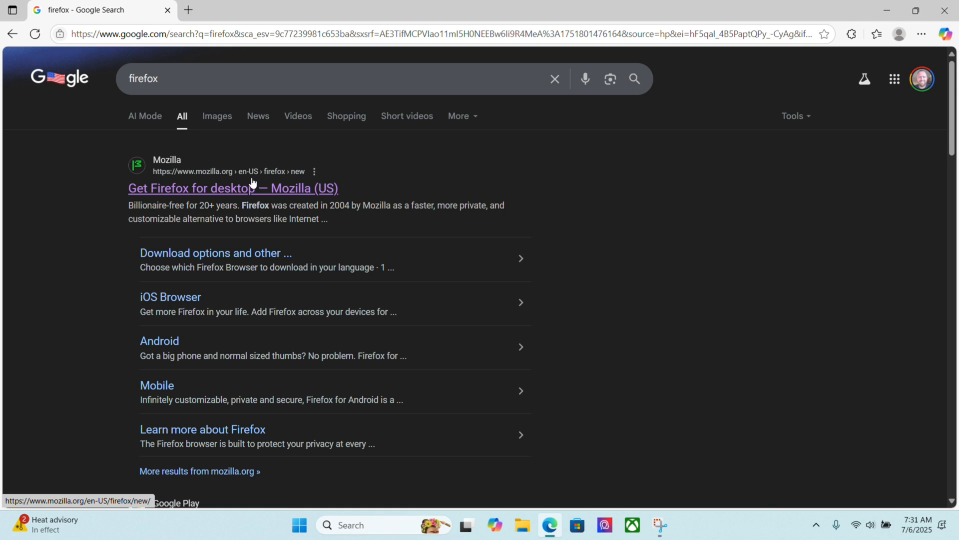
mouse_move(266, 183)
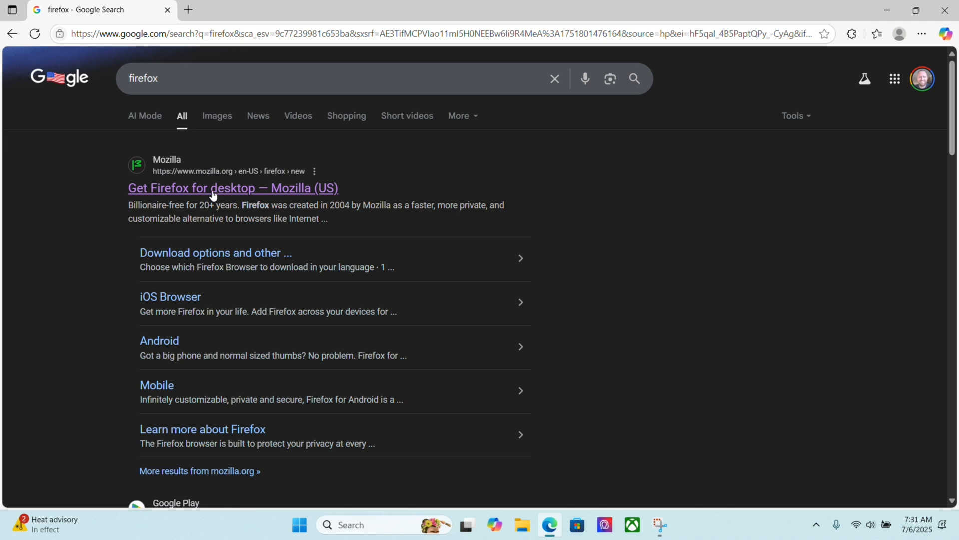
click(214, 188)
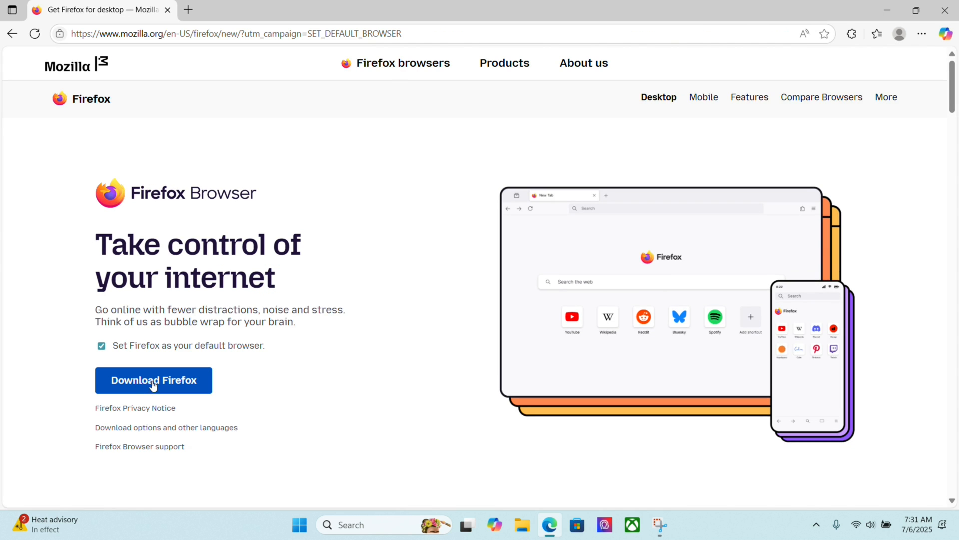
Download the Firefox Installer.exe and show it in Edge's recent downloads list
click(154, 379)
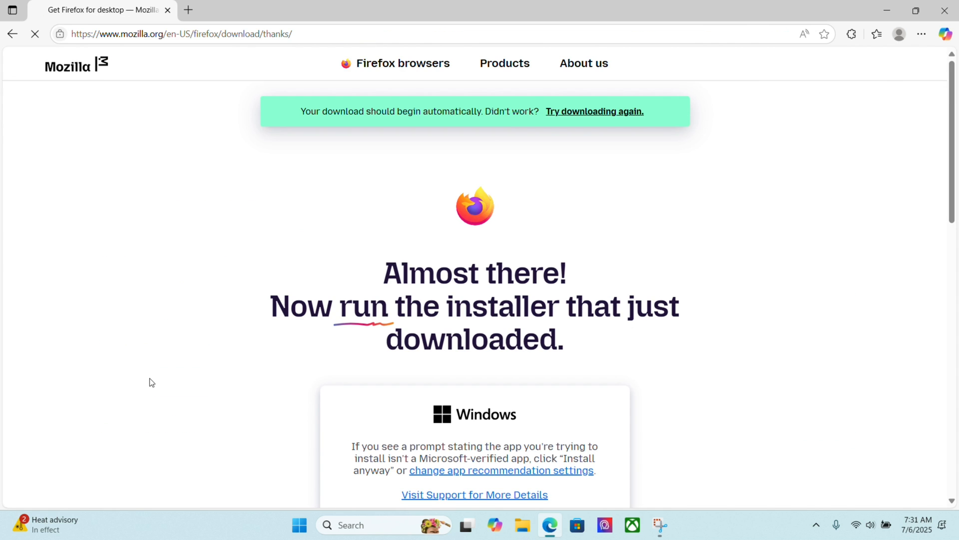
click(877, 34)
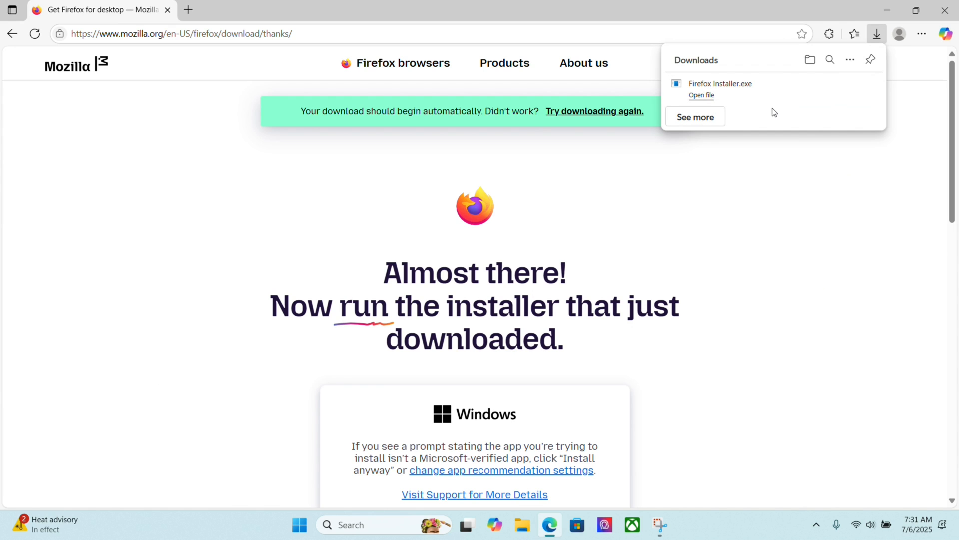
mouse_move(744, 100)
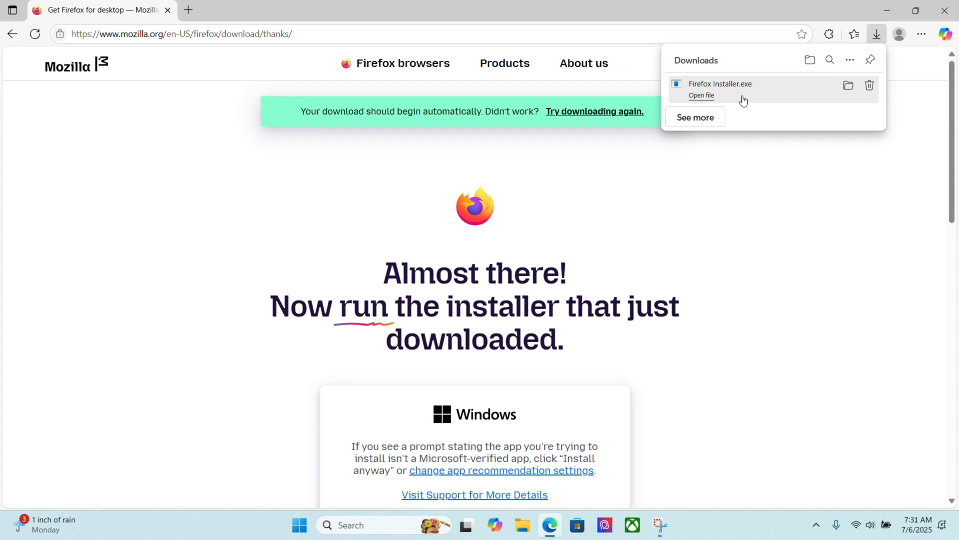
mouse_move(712, 102)
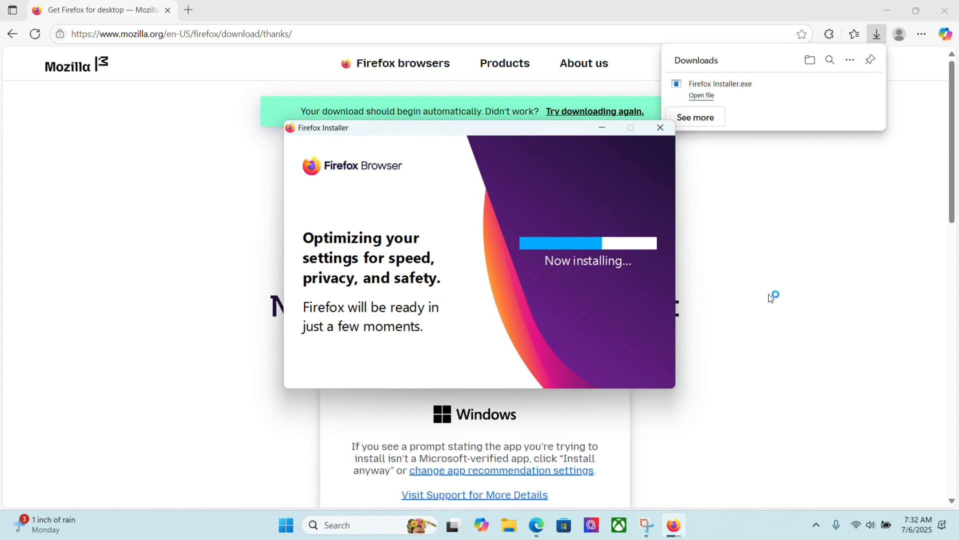
mouse_move(436, 148)
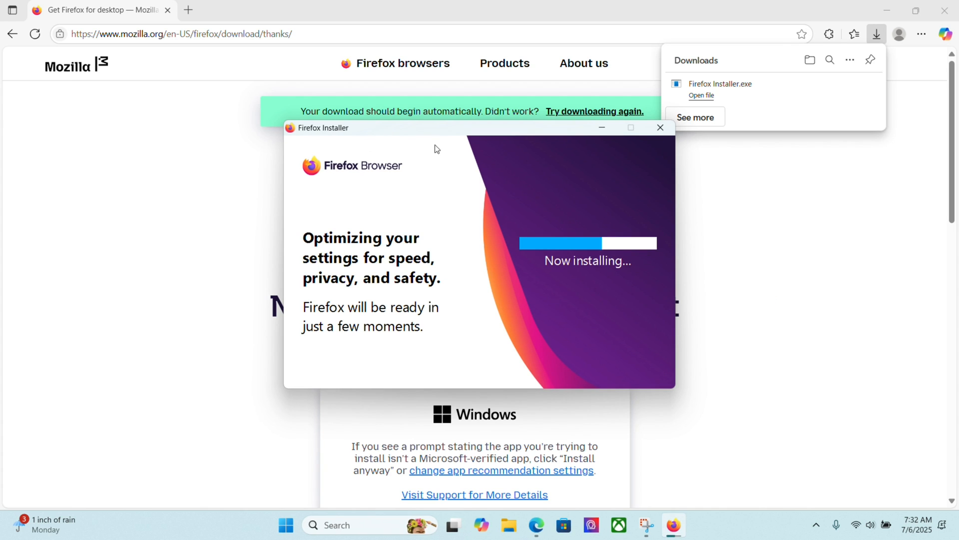
mouse_move(447, 246)
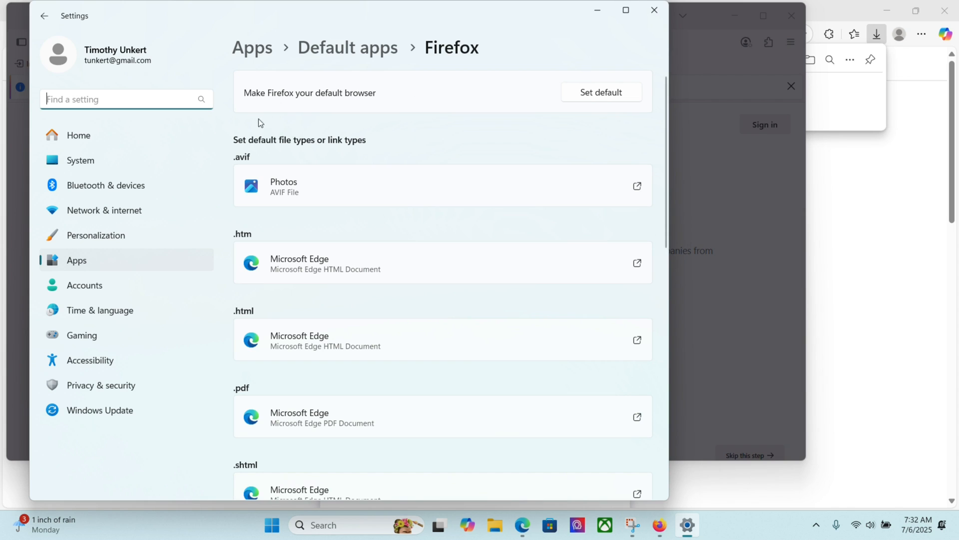
mouse_move(382, 107)
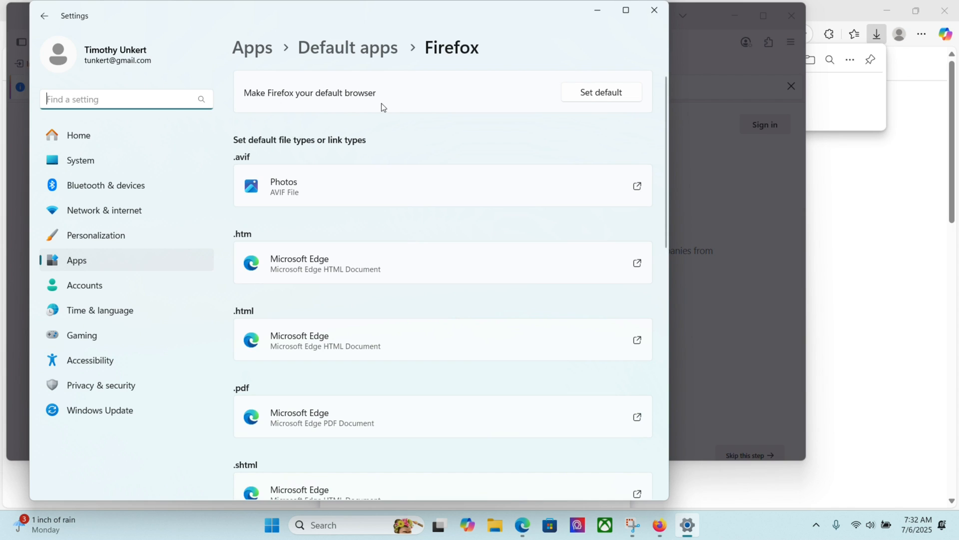
mouse_move(681, 21)
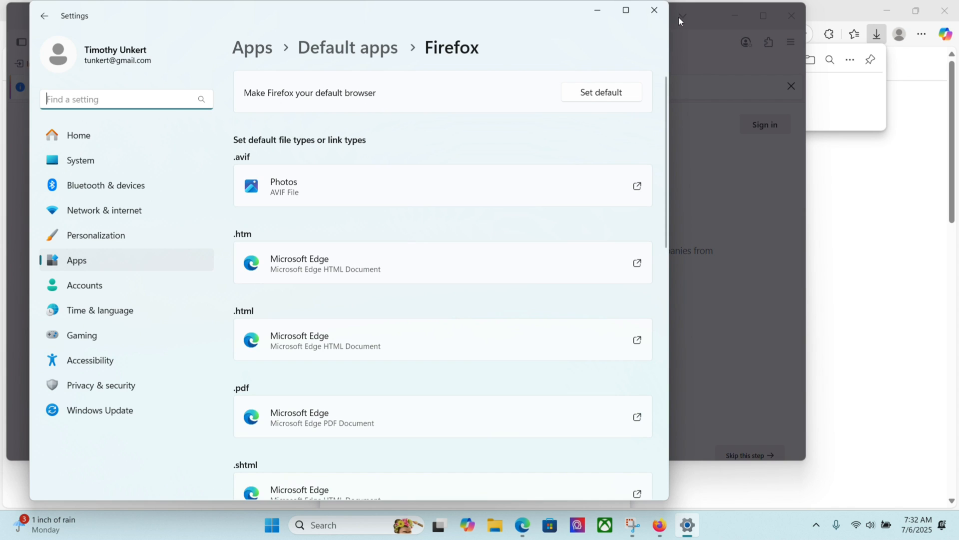
mouse_move(654, 10)
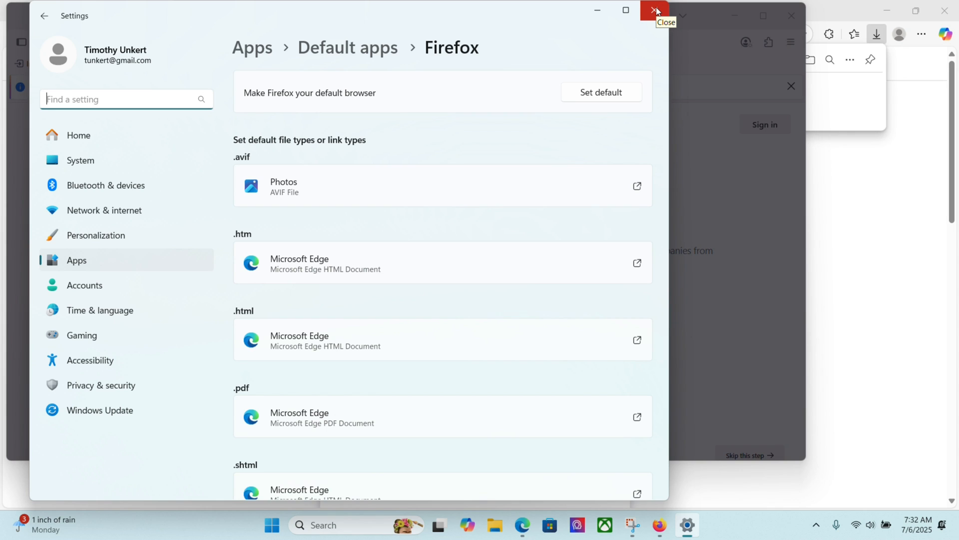
Close Windows Settings' default apps page without making Firefox the default browser
click(653, 10)
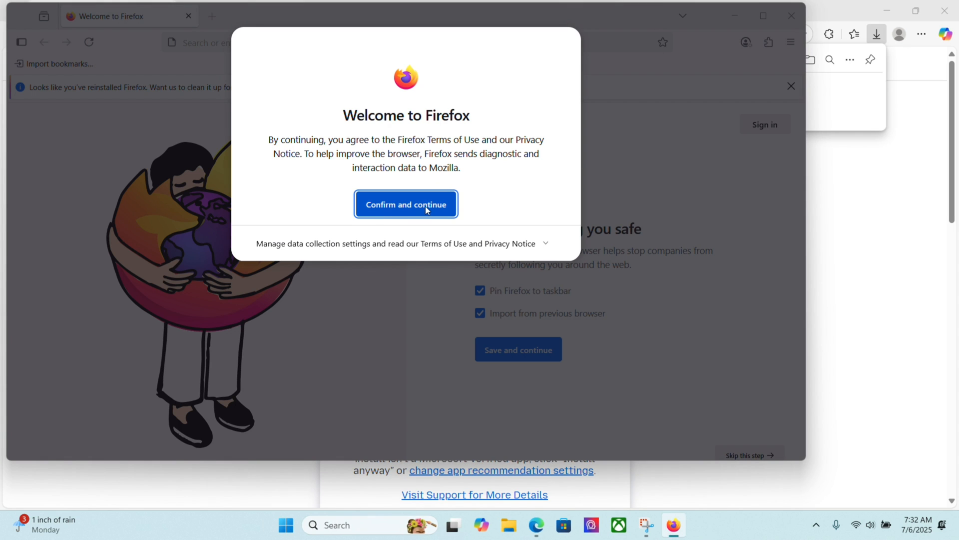
Accept Firefox's terms, keep taskbar pinning, turn off importing from the previous browser, and save
click(406, 203)
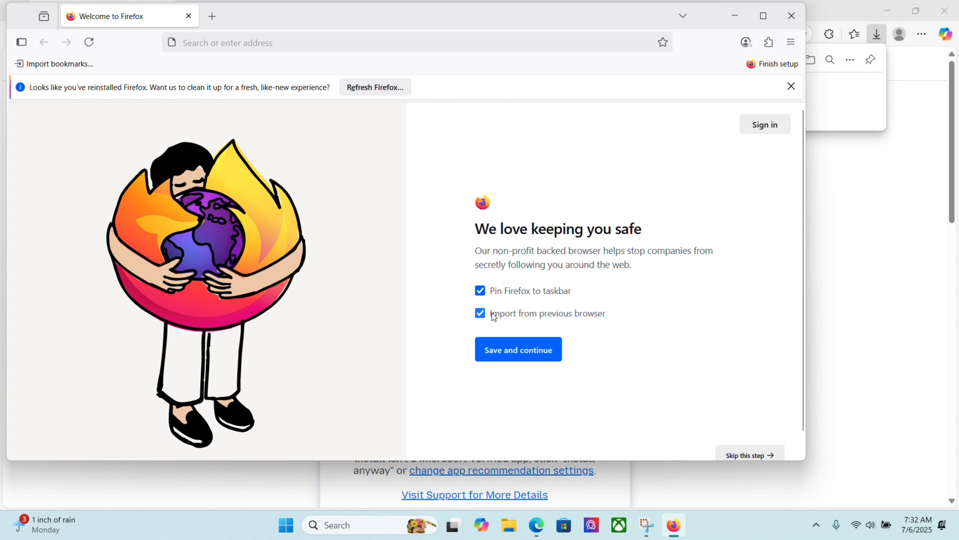
mouse_move(571, 316)
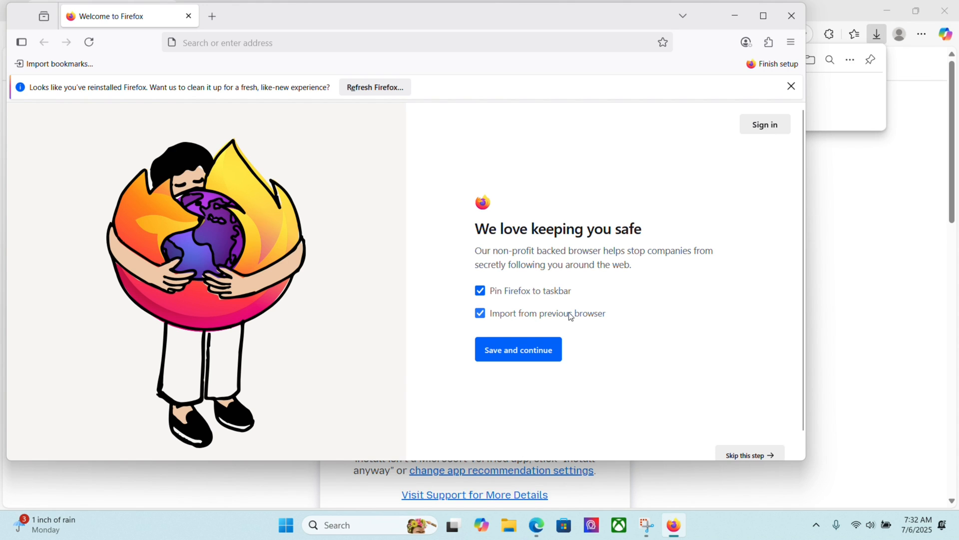
click(480, 313)
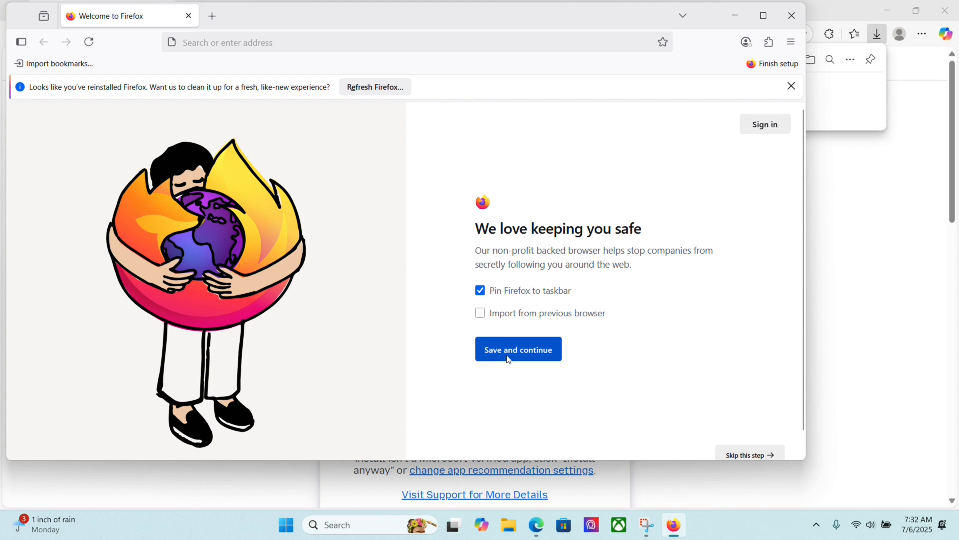
click(518, 350)
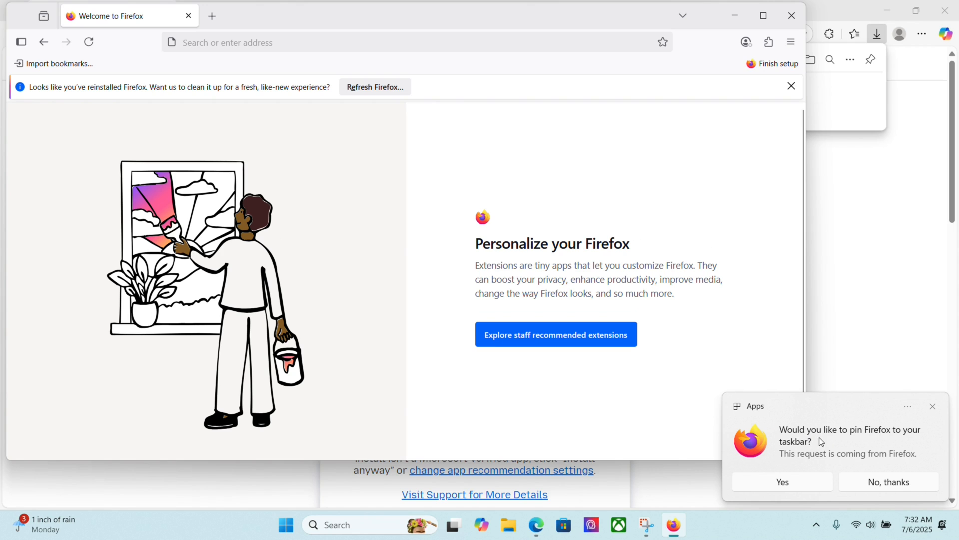
mouse_move(766, 443)
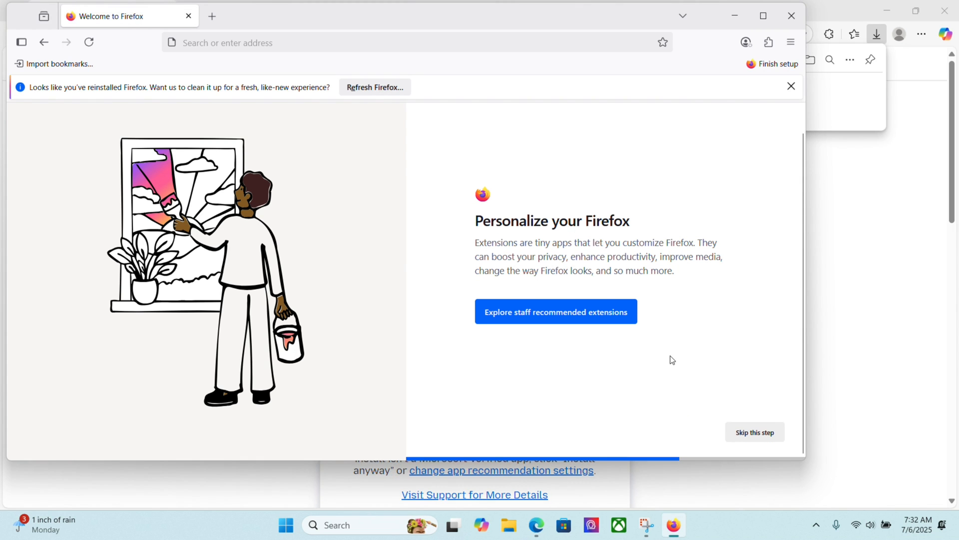
mouse_move(729, 412)
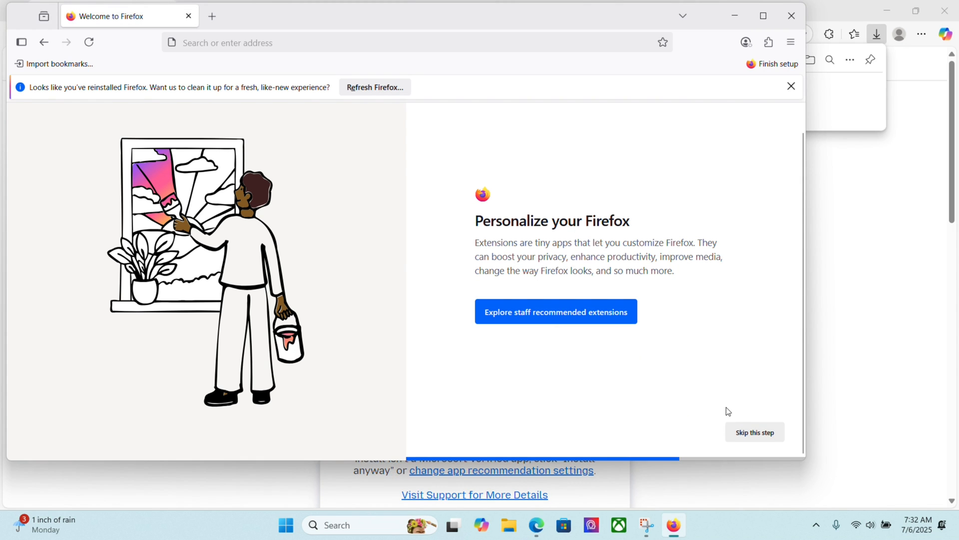
Skip the extension recommendations and decline sync to finish onboarding at a new tab
click(755, 432)
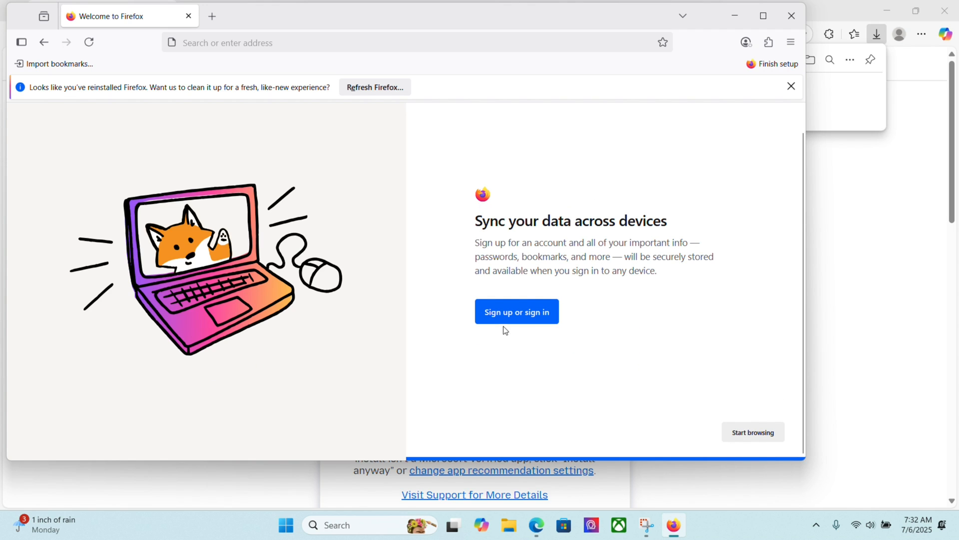
mouse_move(610, 351)
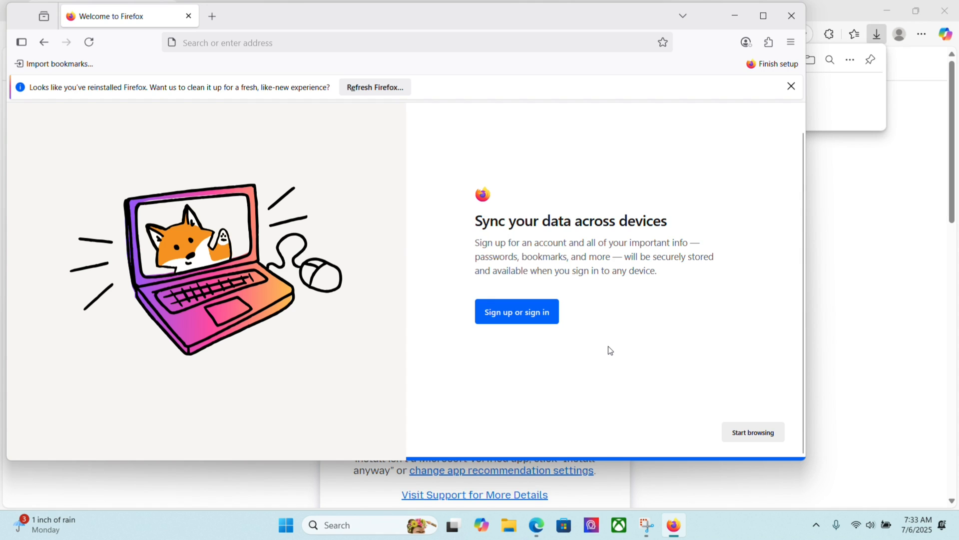
mouse_move(752, 438)
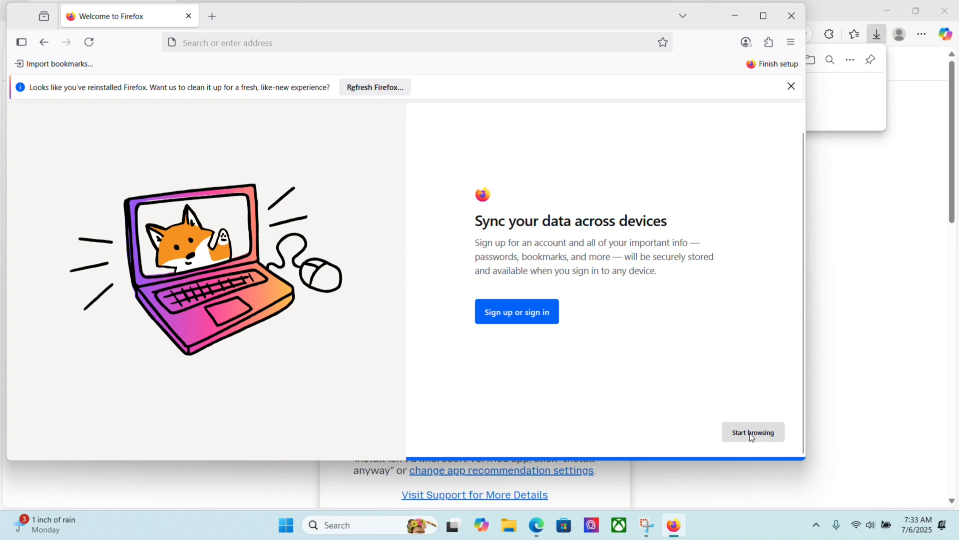
click(753, 432)
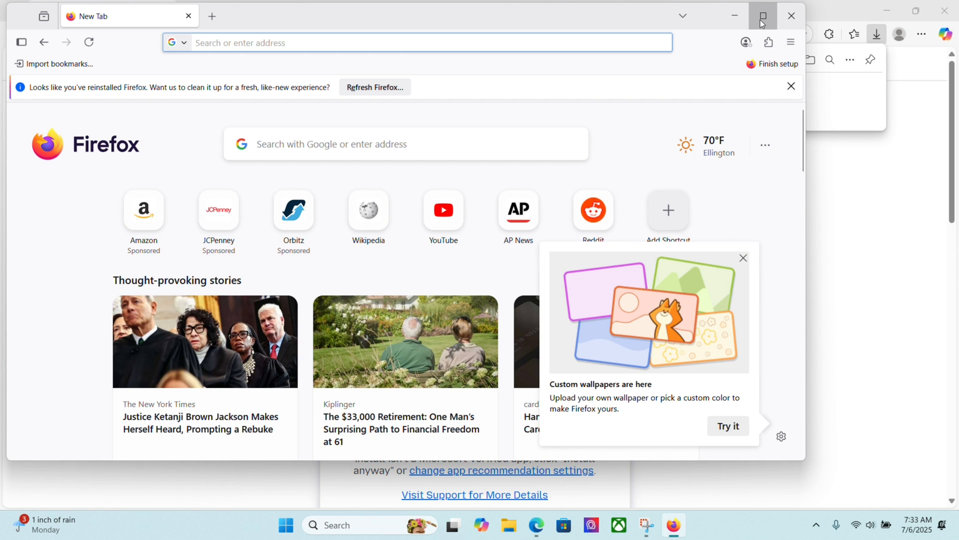
Maximize the Firefox window so the new tab page fills the screen
click(761, 16)
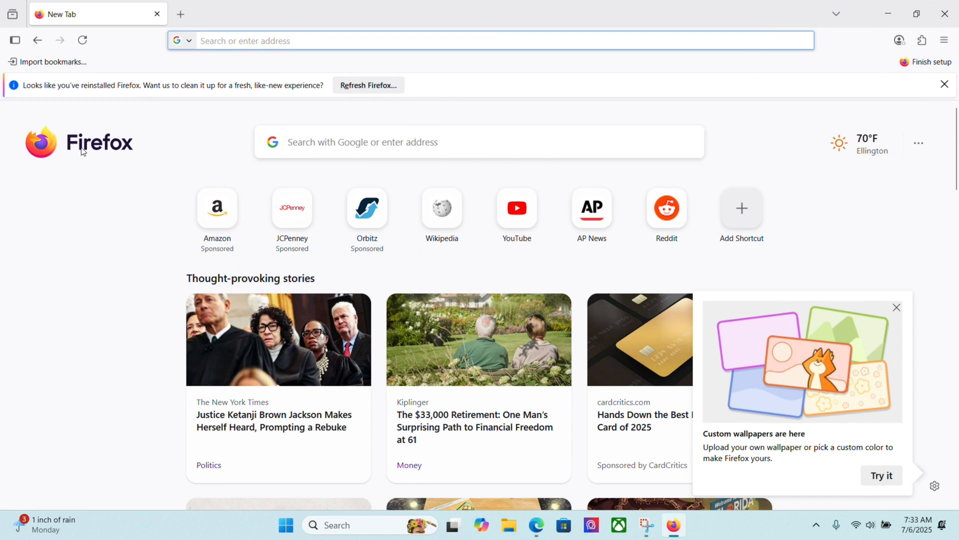